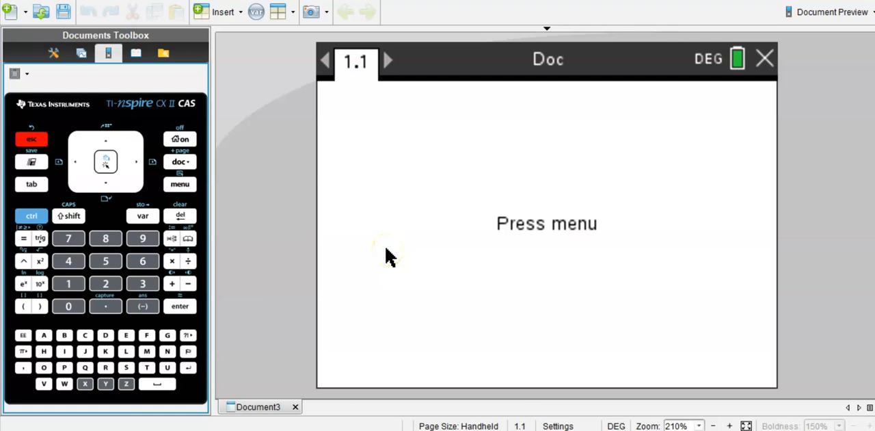
{"action": "mouse_move", "coordinate": [421, 274]}
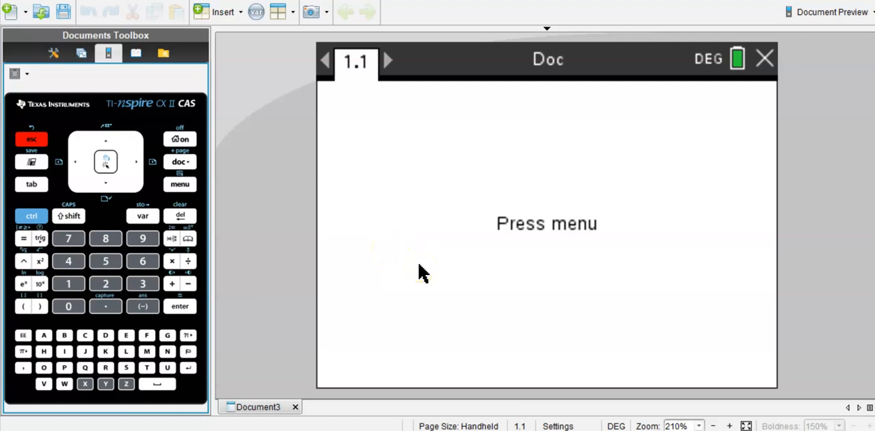
{"action": "mouse_move", "coordinate": [87, 13]}
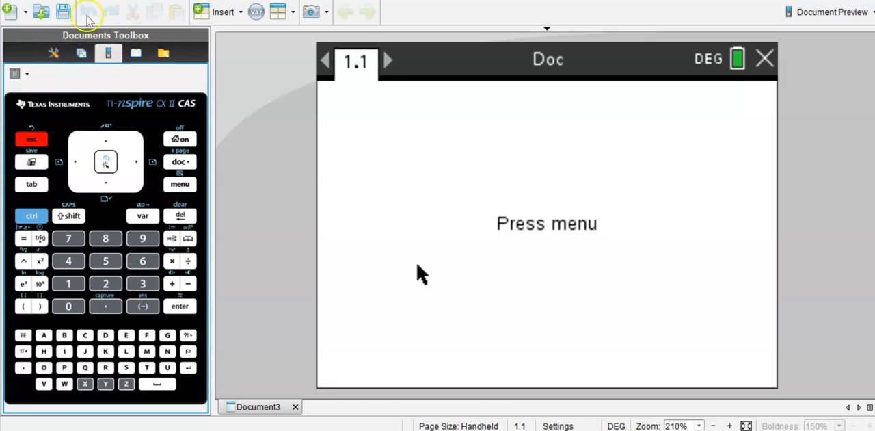
- Switch the Documents Toolbox from the handheld keypad to the Document Tools view
{"action": "left_click", "coordinate": [81, 54]}
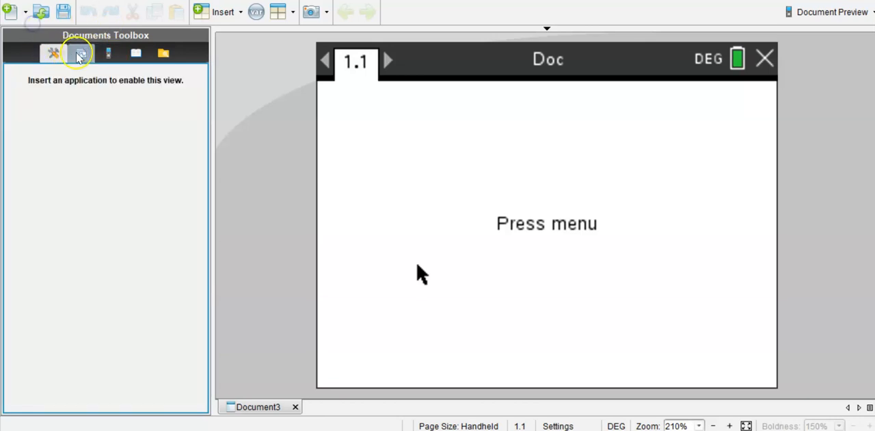
- Show Connected Handhelds in the Content Explorer, listing the TI-Nspire CX CAS 435F
{"action": "left_click", "coordinate": [163, 53]}
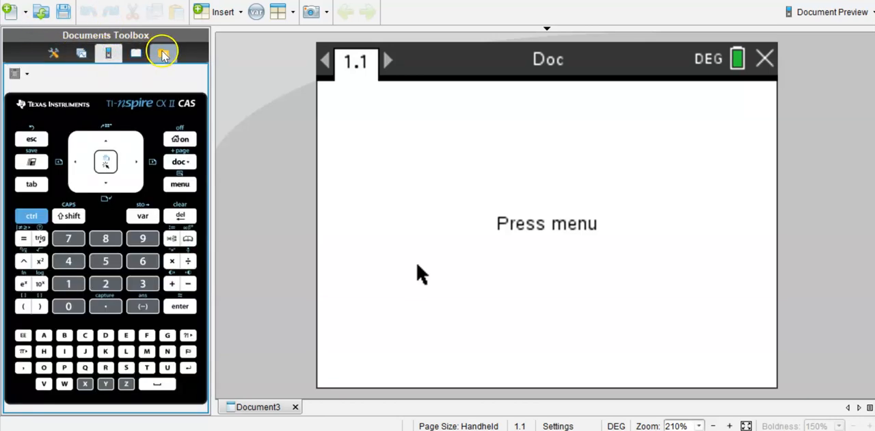
{"action": "left_click", "coordinate": [164, 53]}
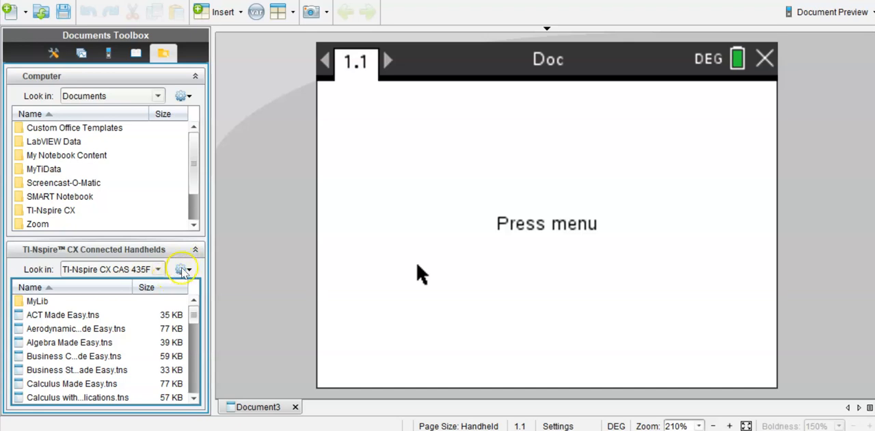
{"action": "left_click", "coordinate": [157, 268]}
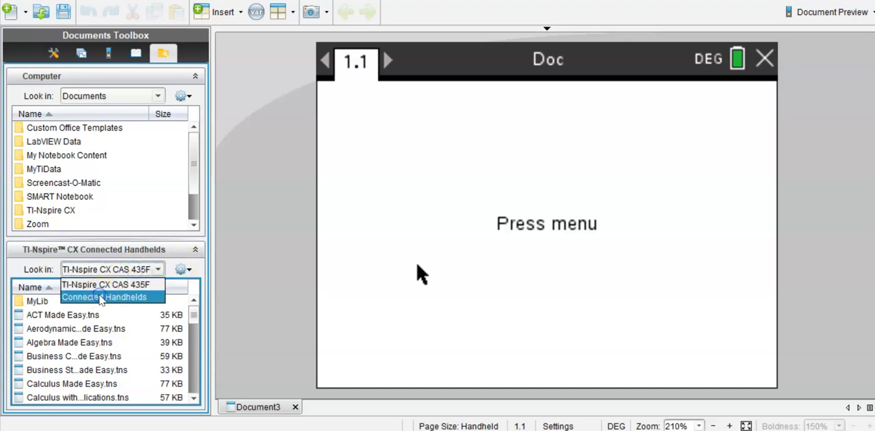
{"action": "left_click", "coordinate": [104, 297]}
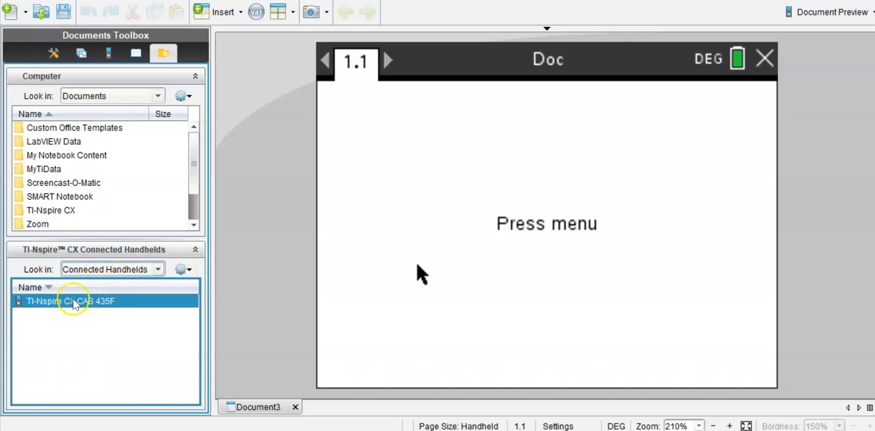
{"action": "mouse_move", "coordinate": [82, 300]}
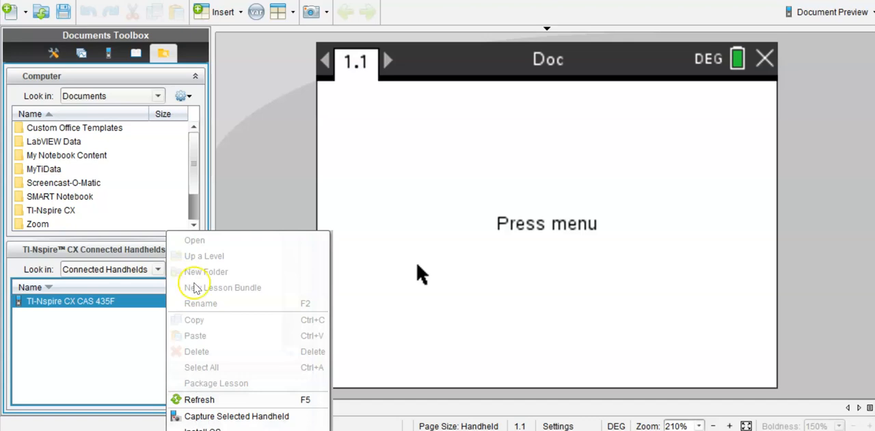
- Refresh the 435F handheld to list its MyLib folder and .tns documents
{"action": "left_click", "coordinate": [72, 301]}
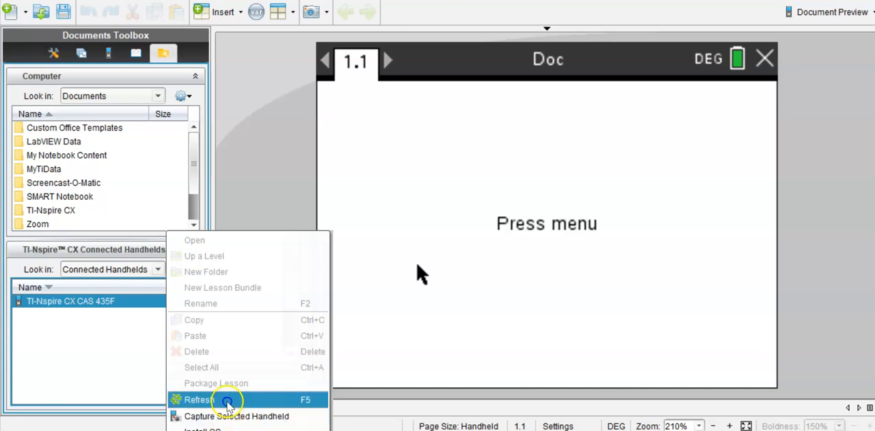
{"action": "left_click", "coordinate": [198, 399]}
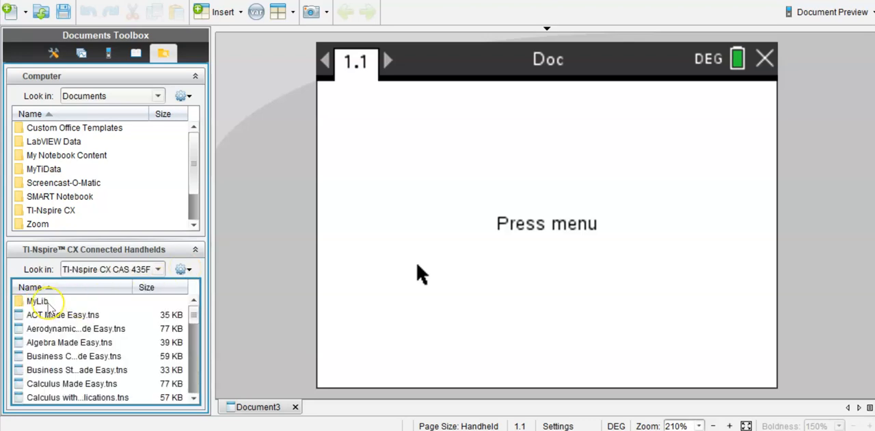
{"action": "mouse_move", "coordinate": [93, 314]}
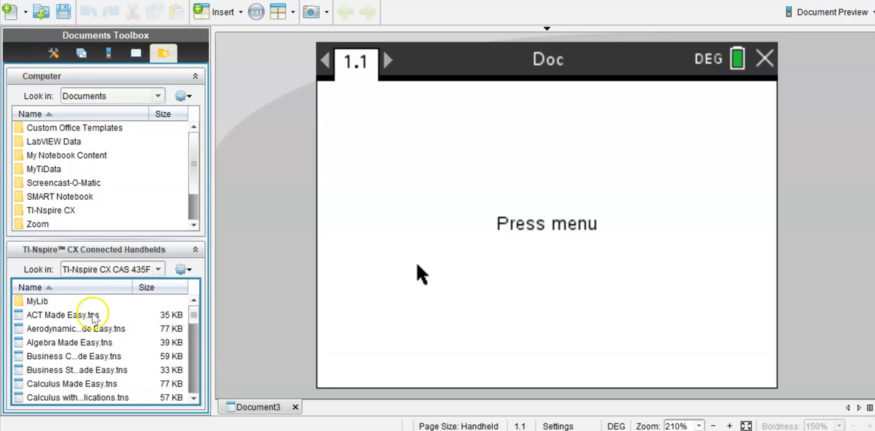
{"action": "mouse_move", "coordinate": [96, 355]}
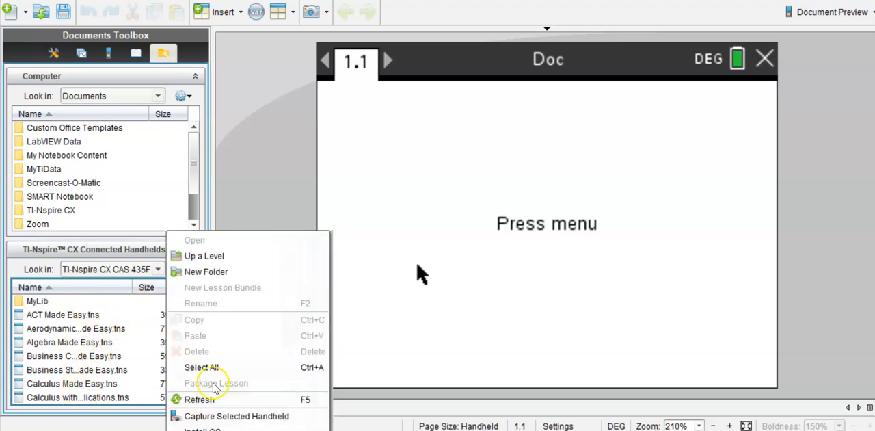
{"action": "mouse_move", "coordinate": [235, 415]}
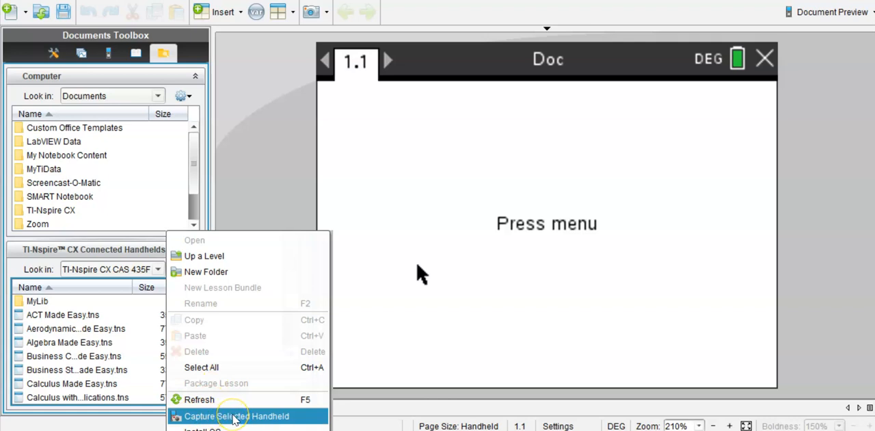
- Capture the selected handheld's screen and view the captured f1(x)=sin(x) graph
{"action": "left_click", "coordinate": [237, 415]}
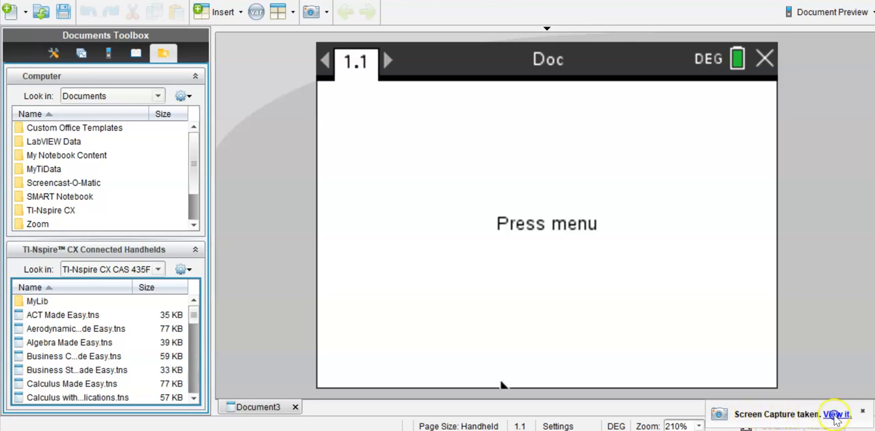
{"action": "left_click", "coordinate": [836, 413]}
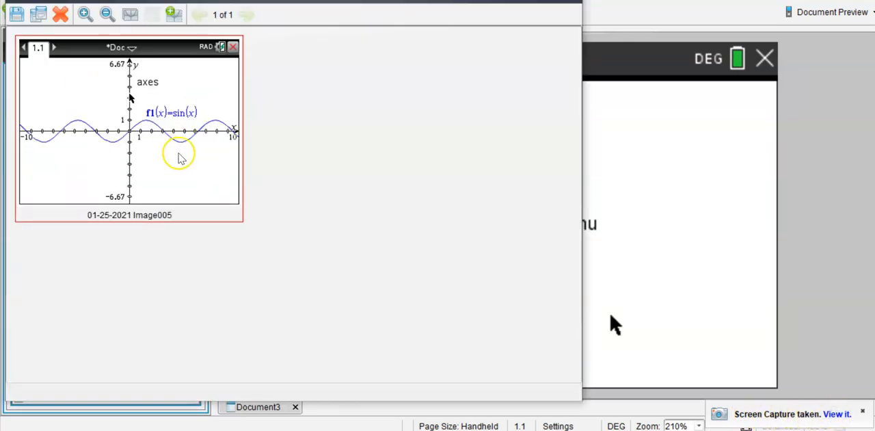